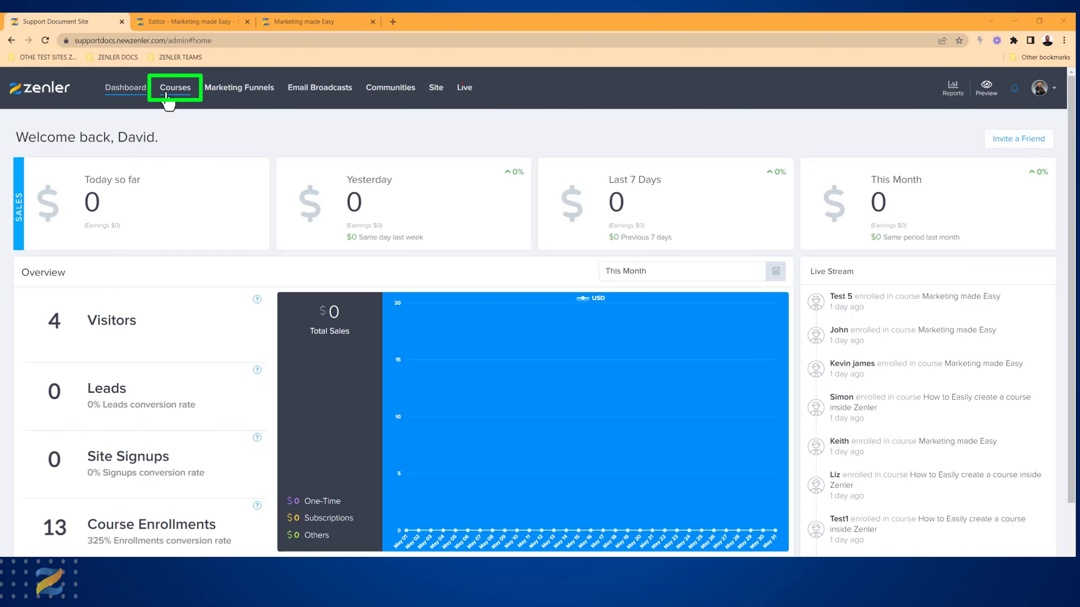
Reach the seven-person Student list from the Courses area.
click(175, 87)
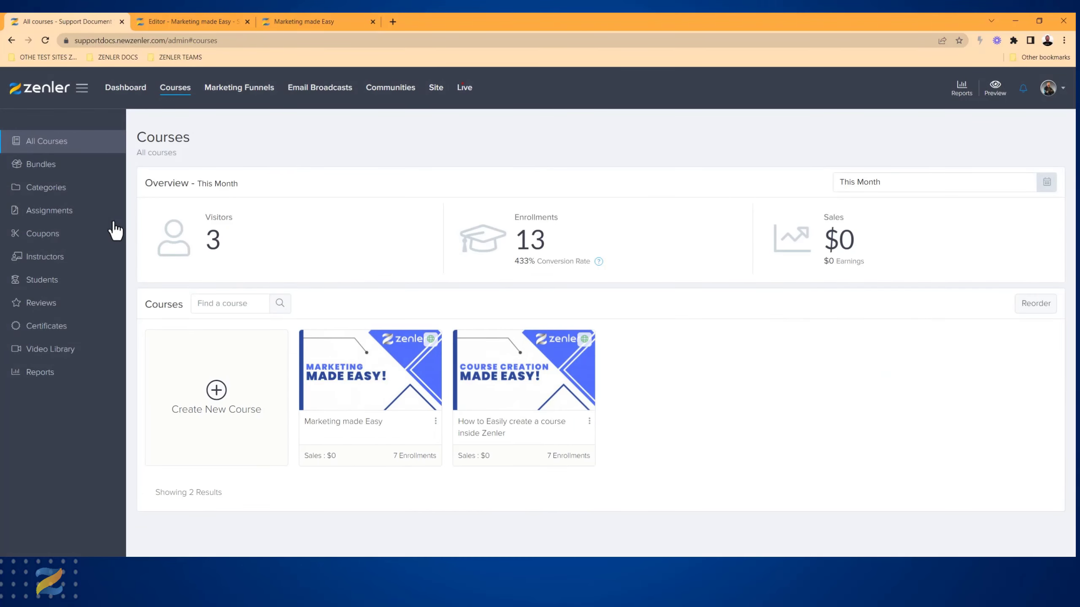
mouse_move(43, 279)
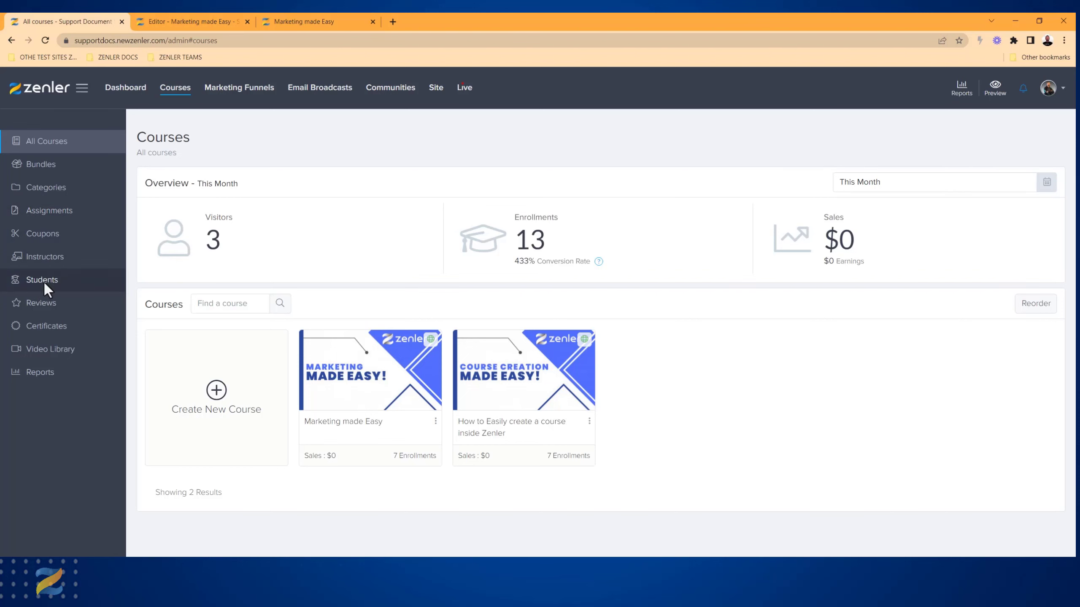
click(43, 279)
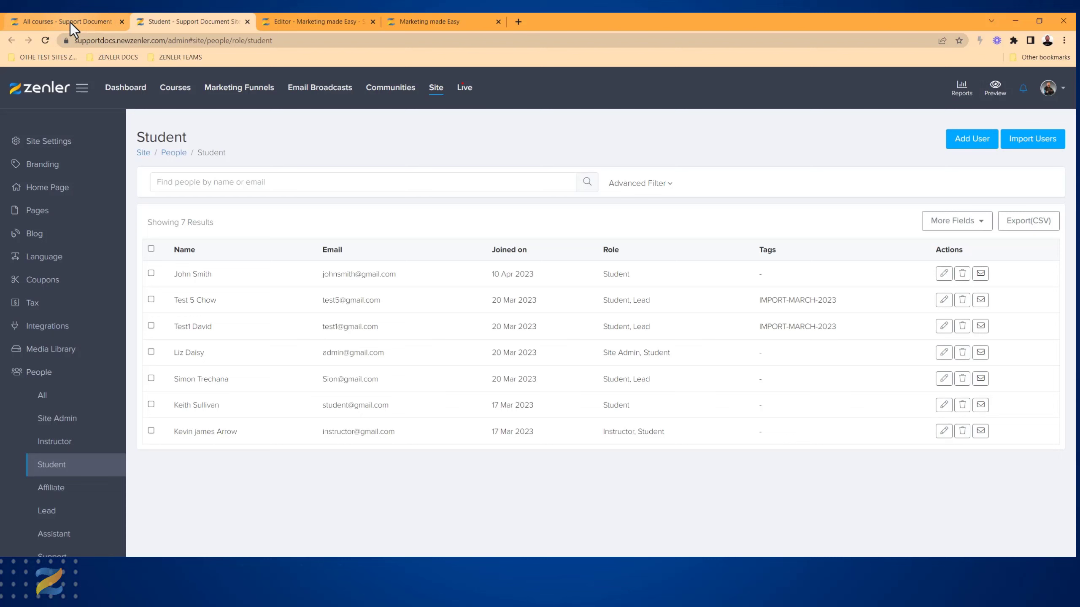
mouse_move(36, 372)
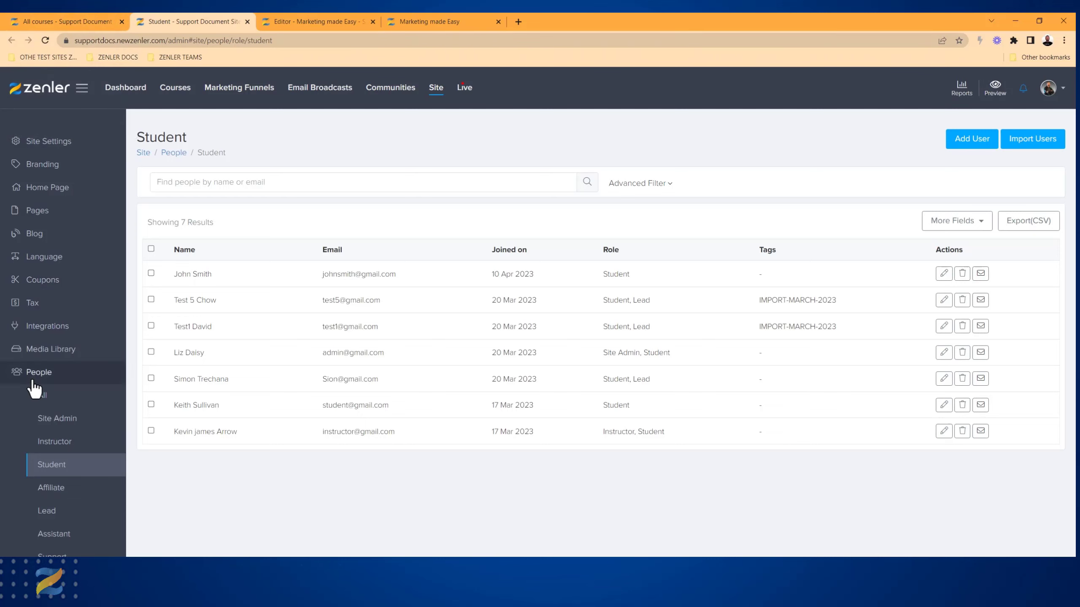
mouse_move(477, 22)
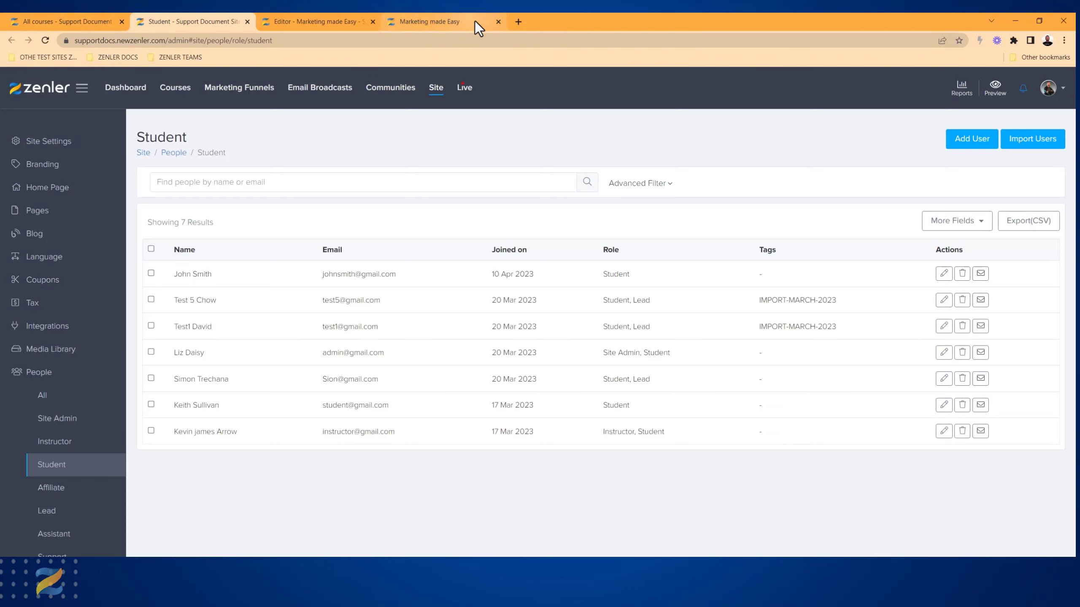
Close the Editor and old Student tabs, then reopen Students from the Courses sidebar.
click(496, 21)
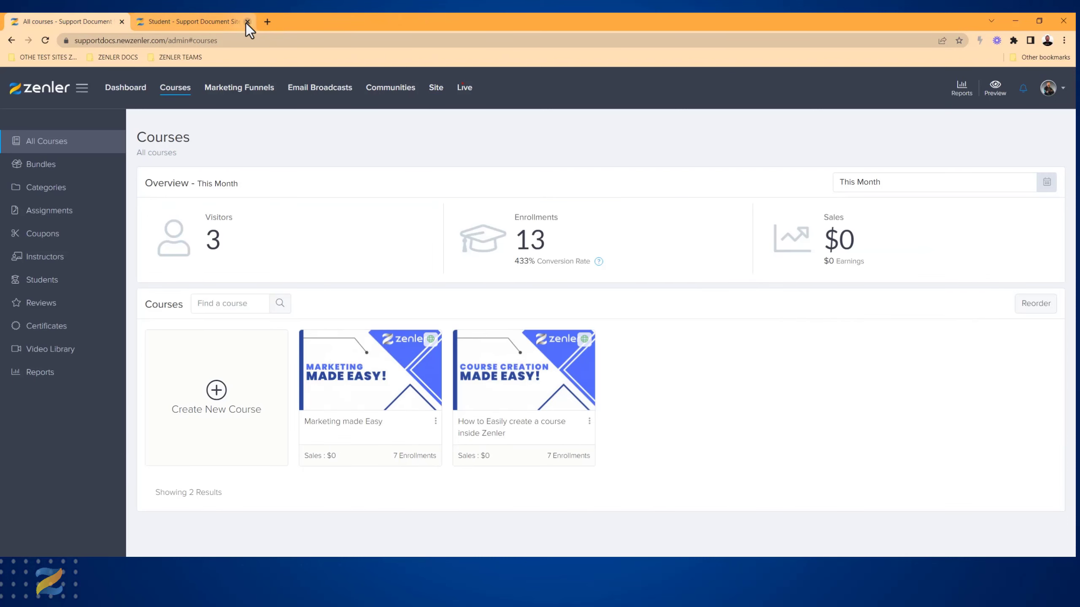
click(247, 21)
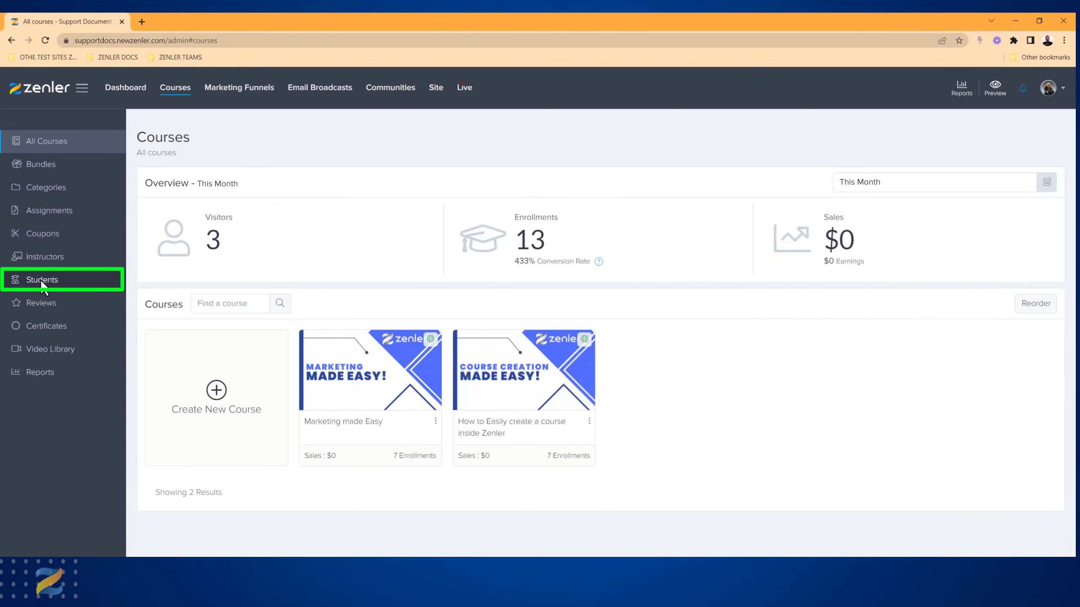
click(42, 279)
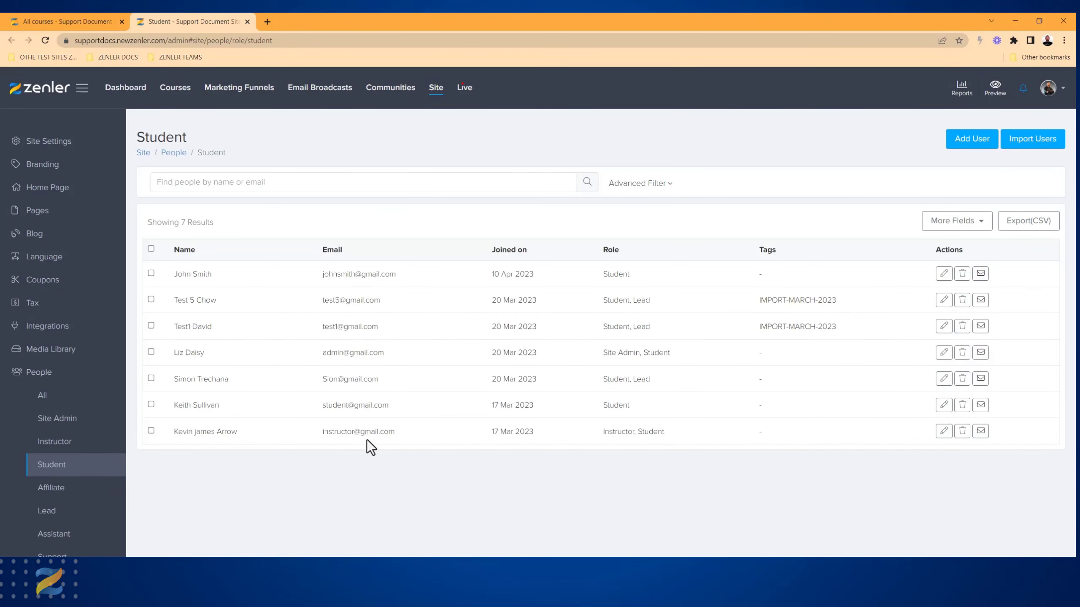
mouse_move(668, 187)
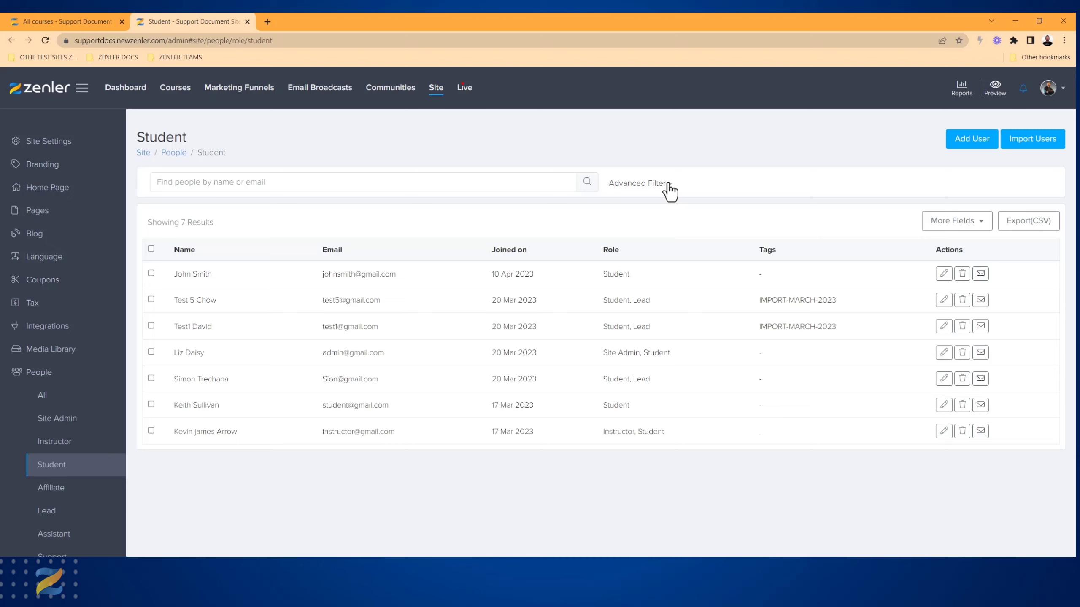
Add an Advanced Filter condition 'Enrolled in course', defaulting to Membership for my courses.
click(639, 182)
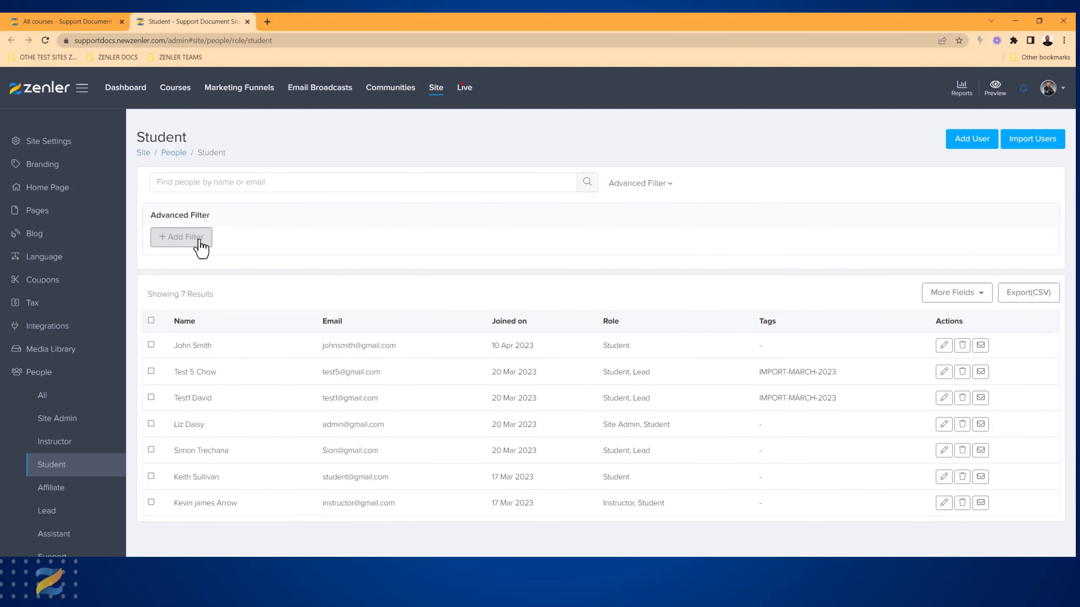
click(181, 237)
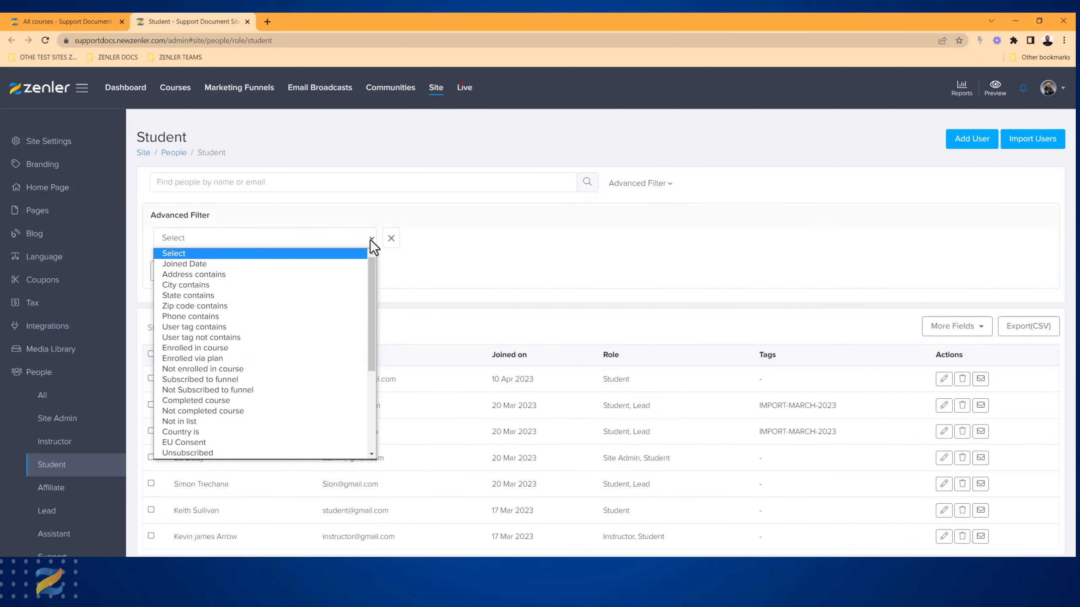
scroll(down, 3)
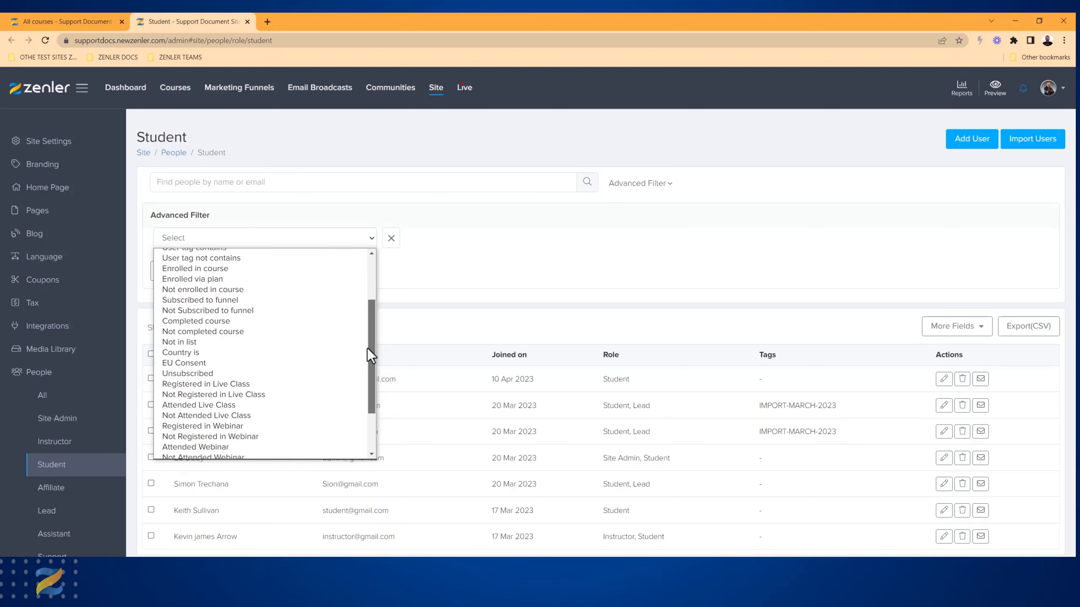
mouse_move(317, 285)
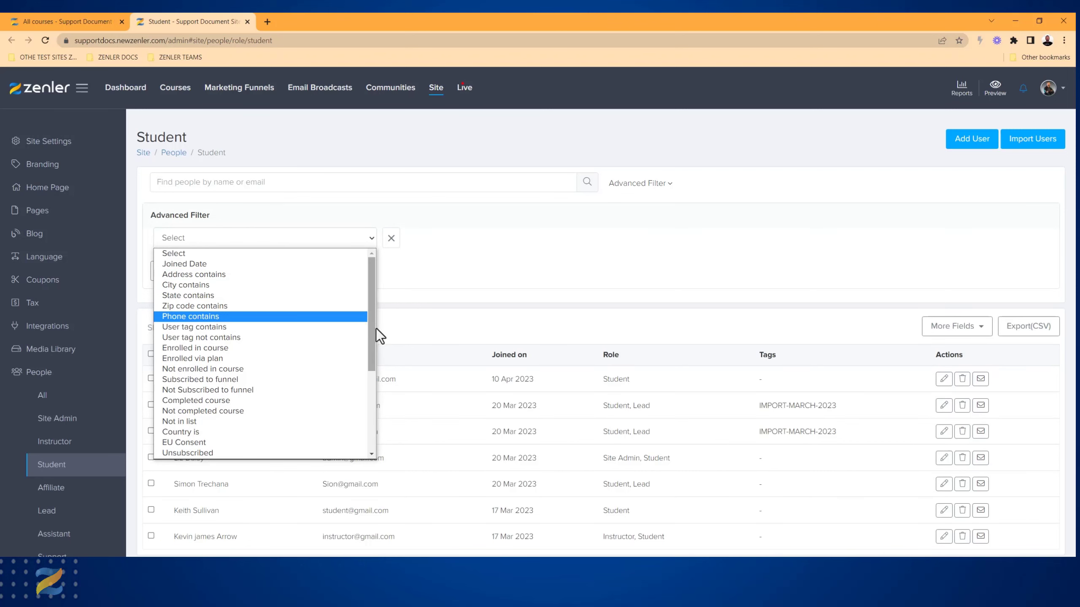
click(196, 347)
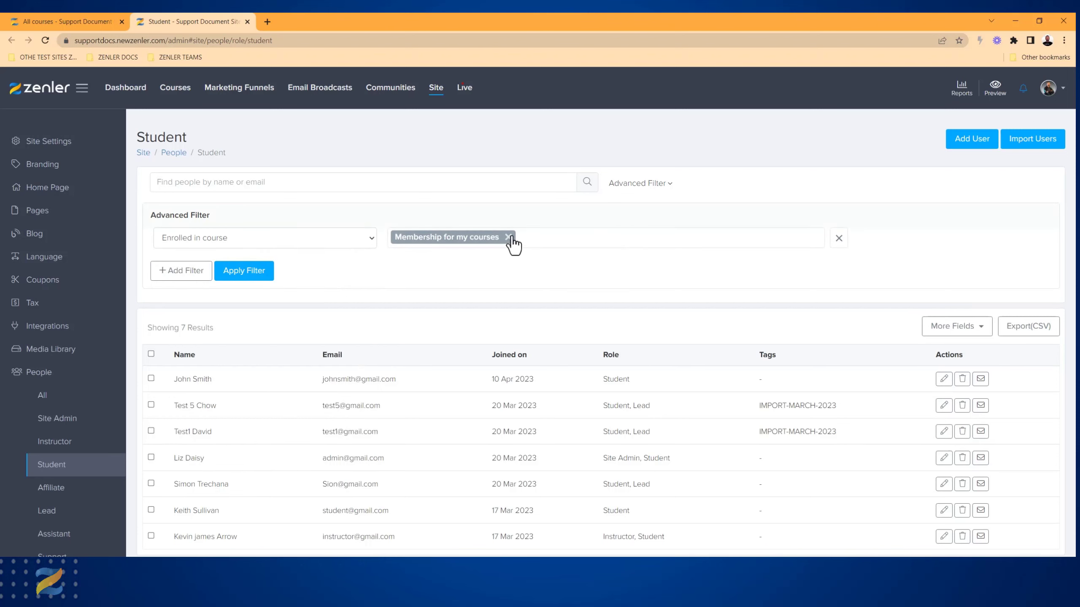
Replace Membership for my courses with Marketing made Easy and reopen the course choices.
click(508, 237)
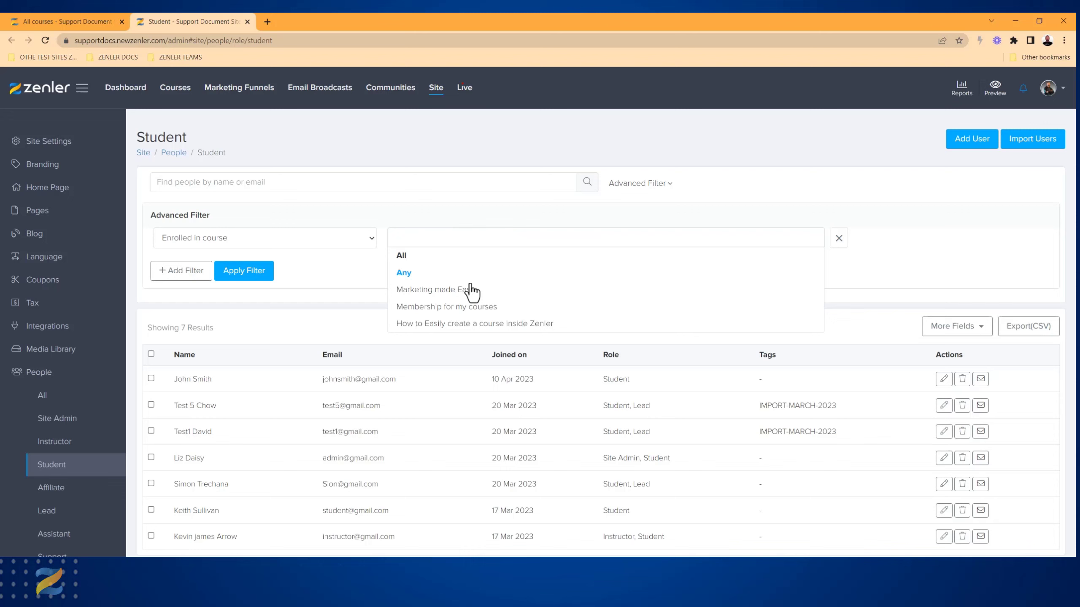
click(431, 290)
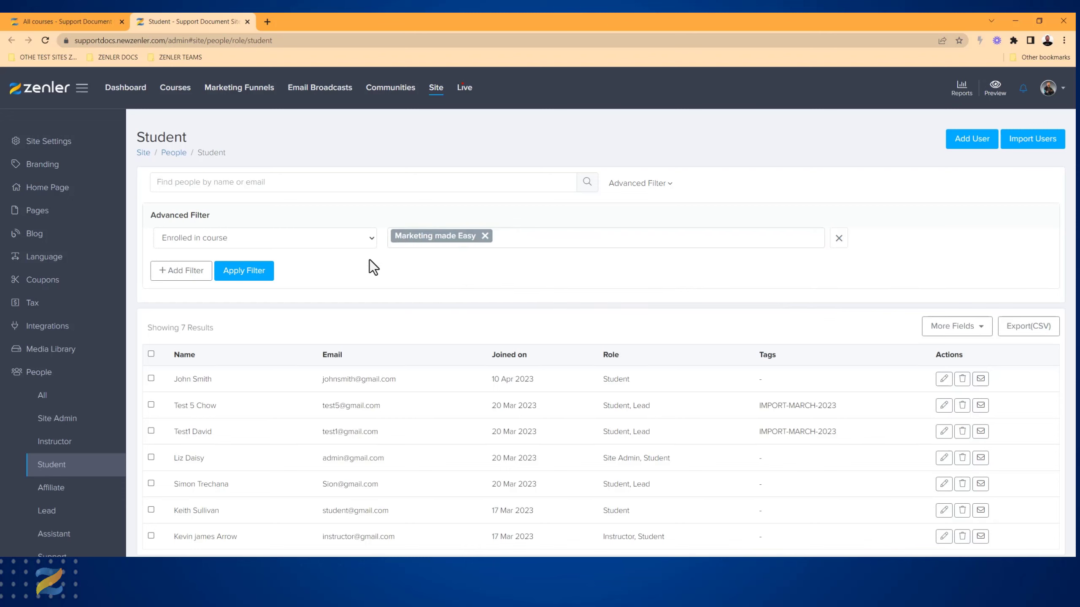
click(243, 270)
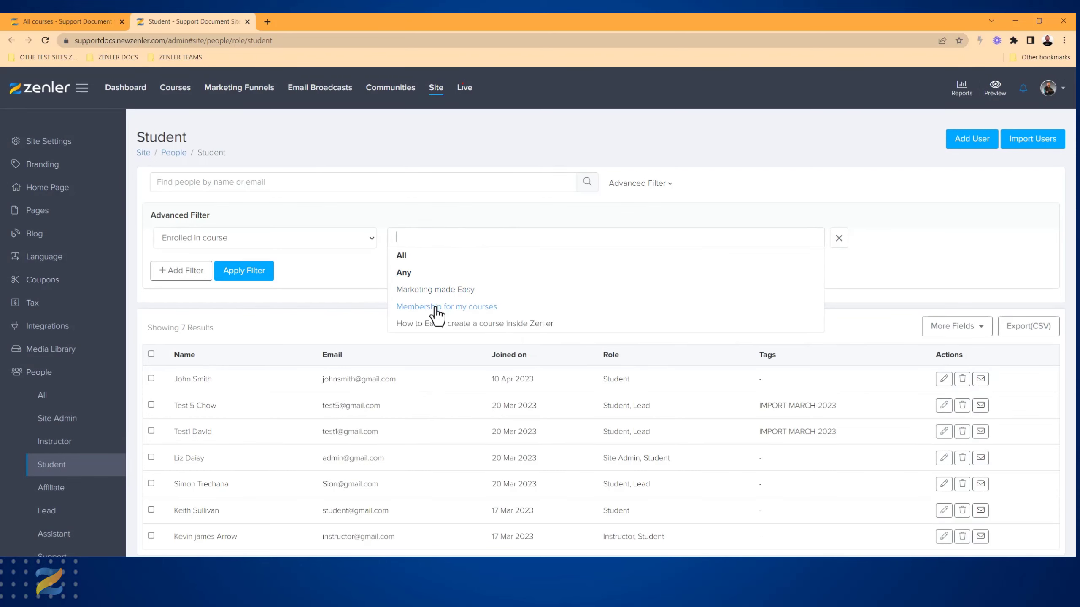
click(446, 307)
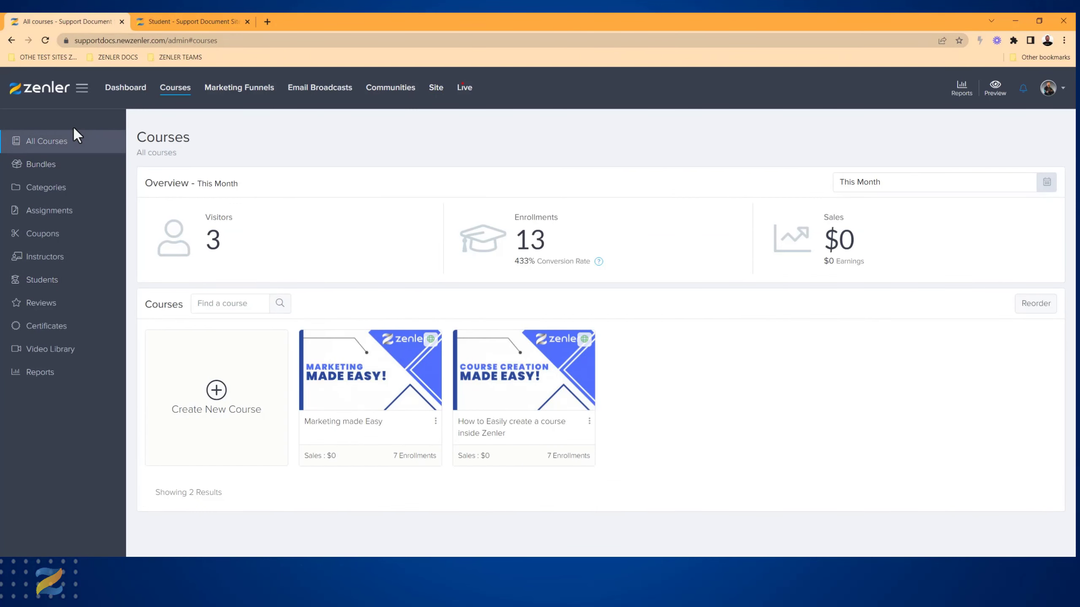
mouse_move(41, 279)
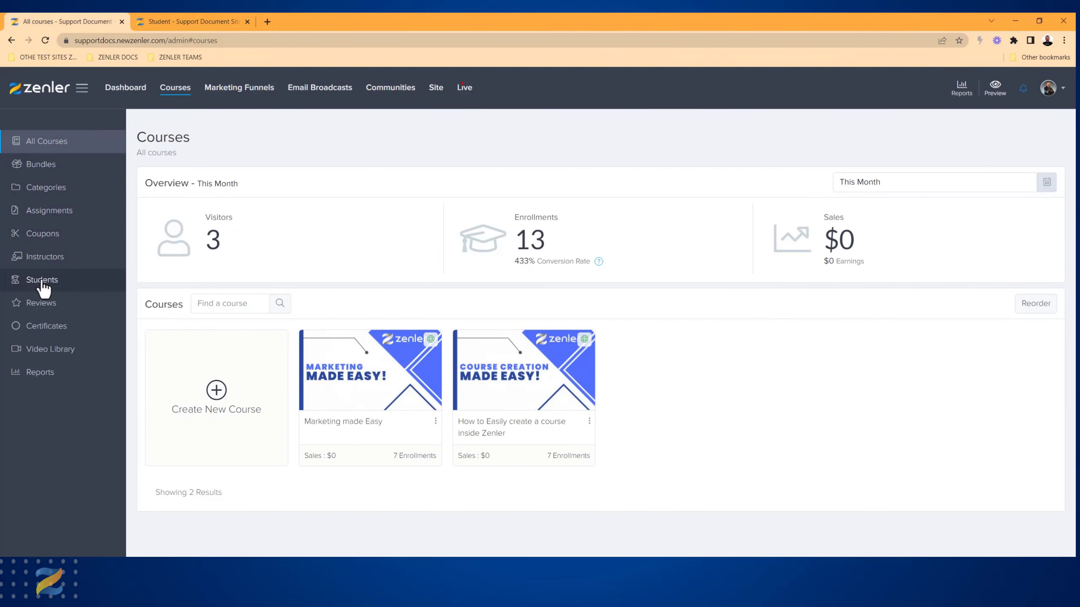
Return to the Student tab and dismiss the course dropdown, leaving no course chosen and 0 results.
click(191, 21)
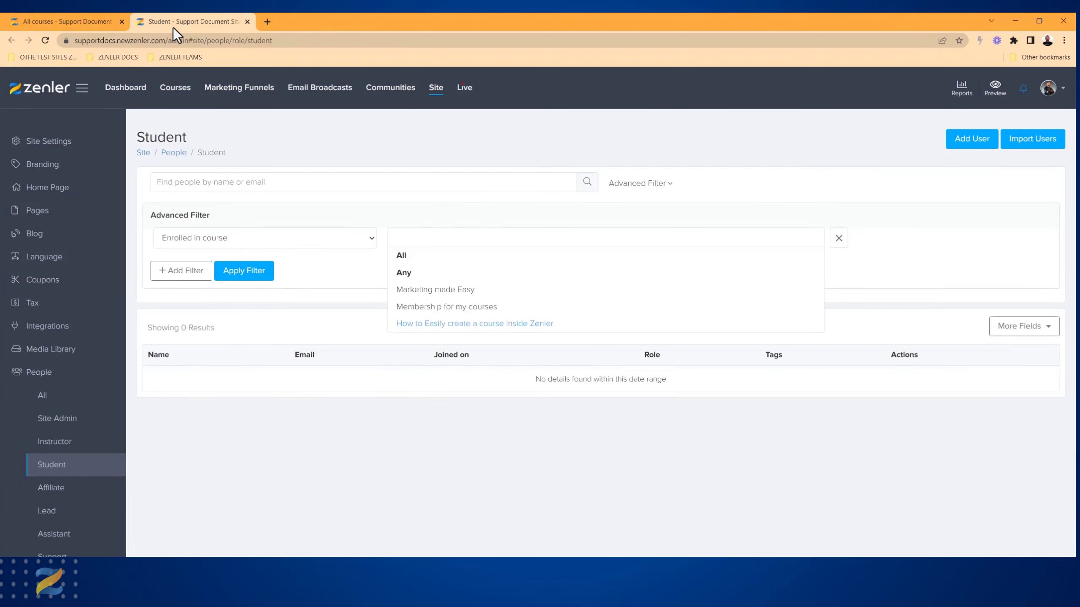
mouse_move(58, 478)
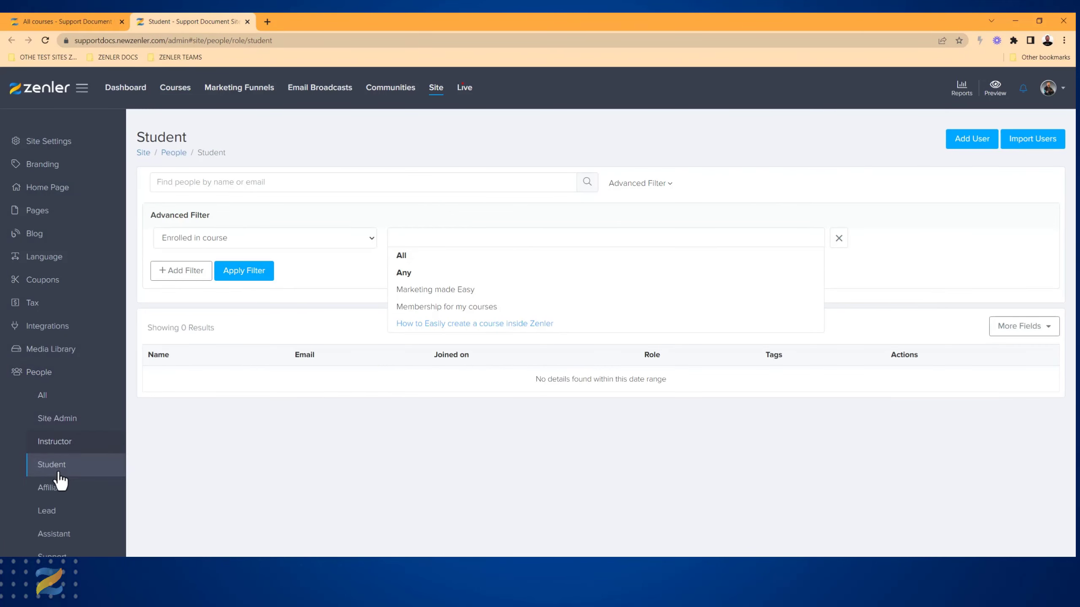
mouse_move(266, 456)
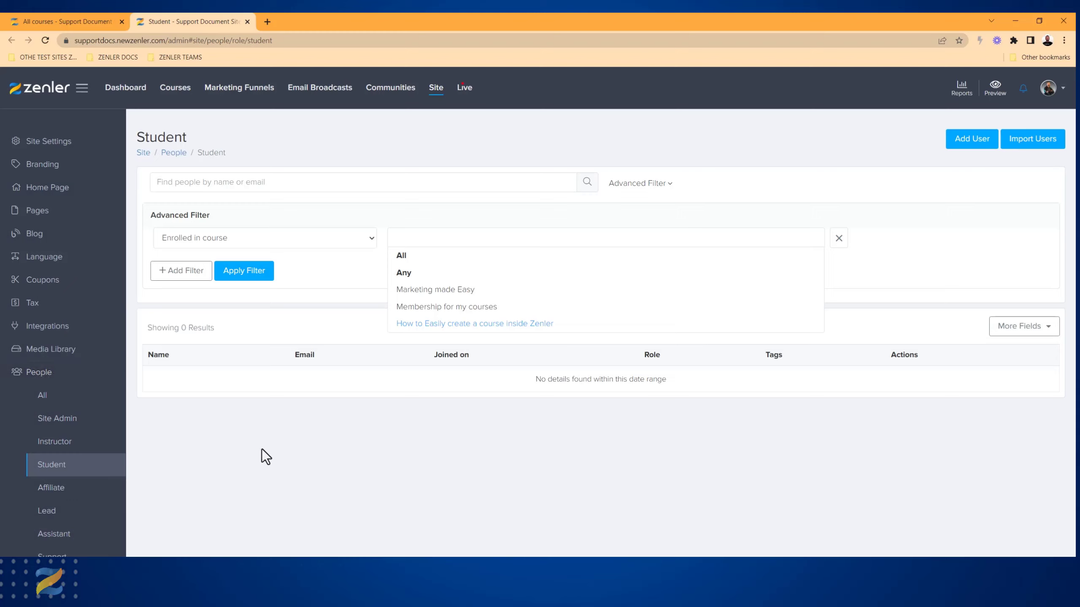
mouse_move(408, 448)
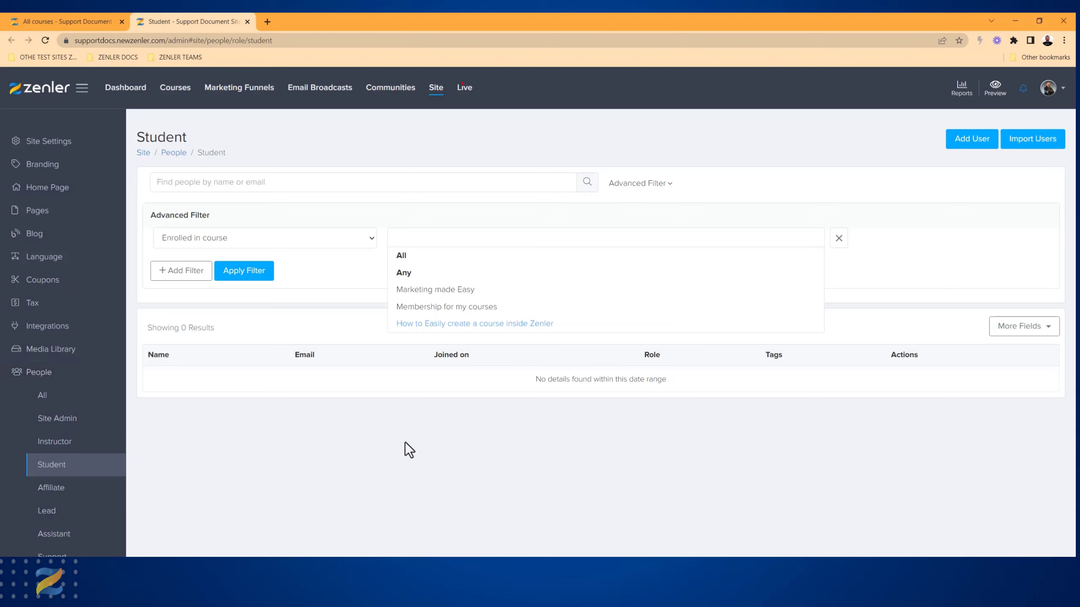
mouse_move(264, 466)
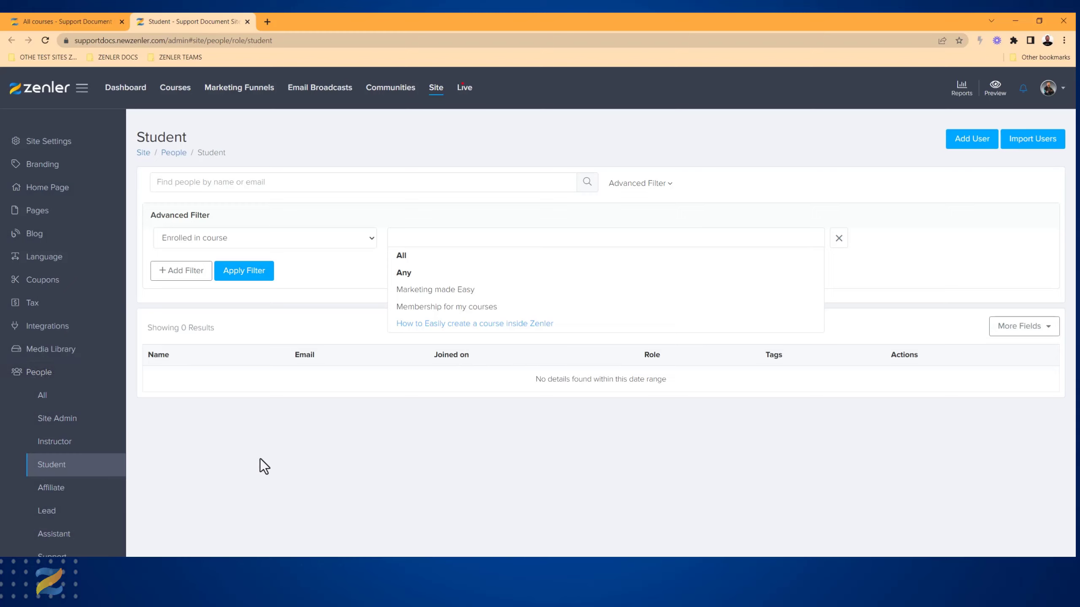
mouse_move(327, 456)
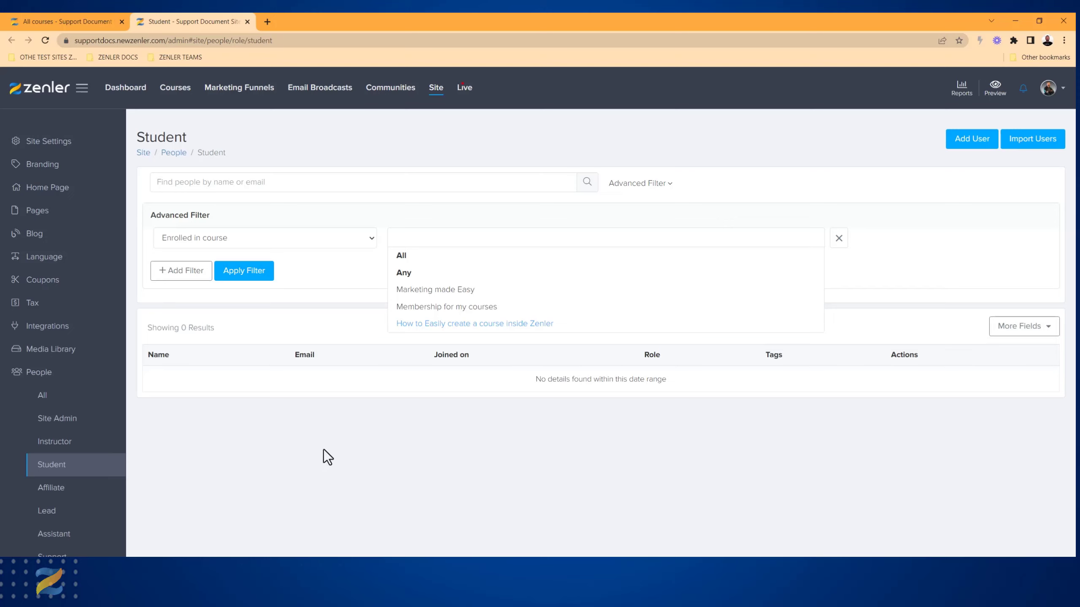
click(347, 270)
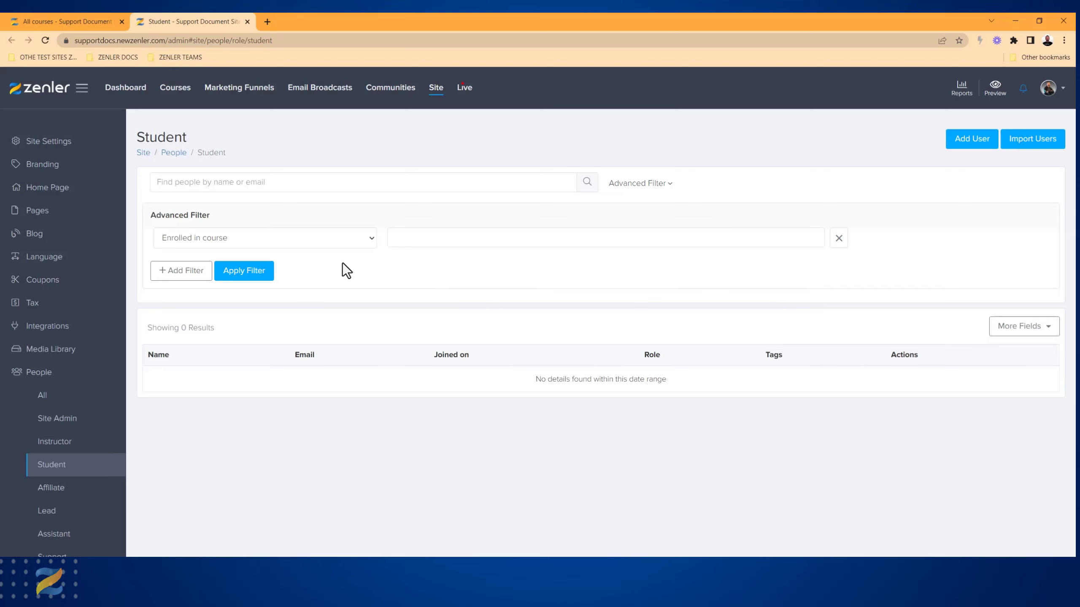
mouse_move(384, 297)
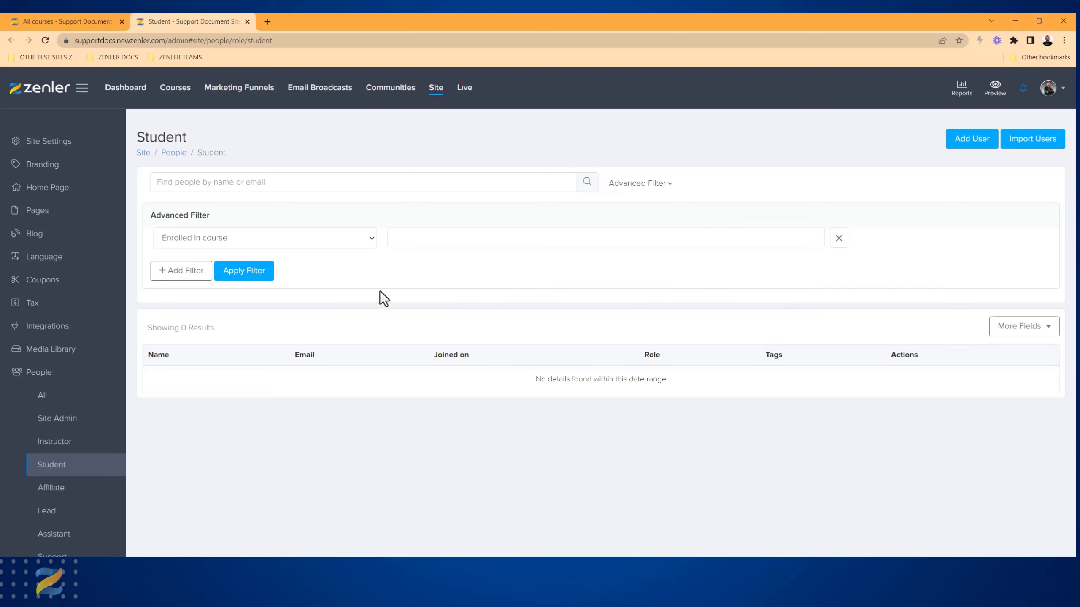